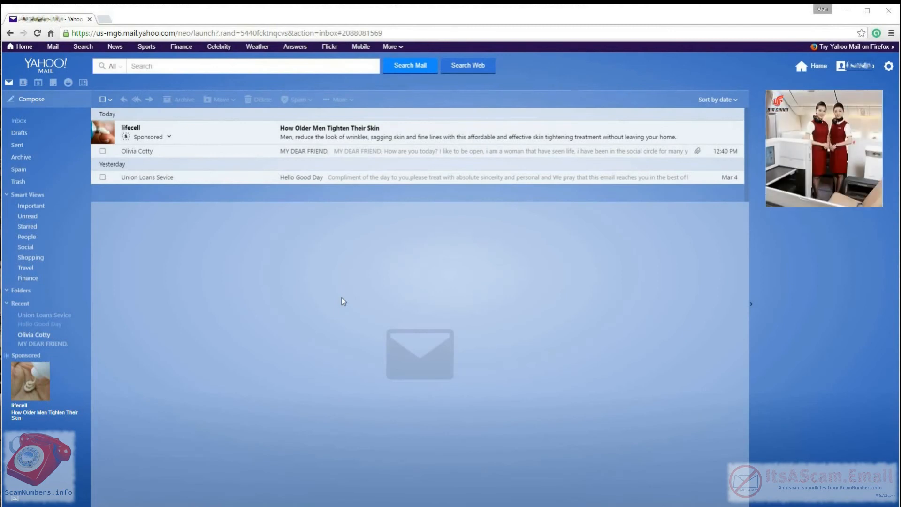
{"action": "mouse_move", "coordinate": [343, 177]}
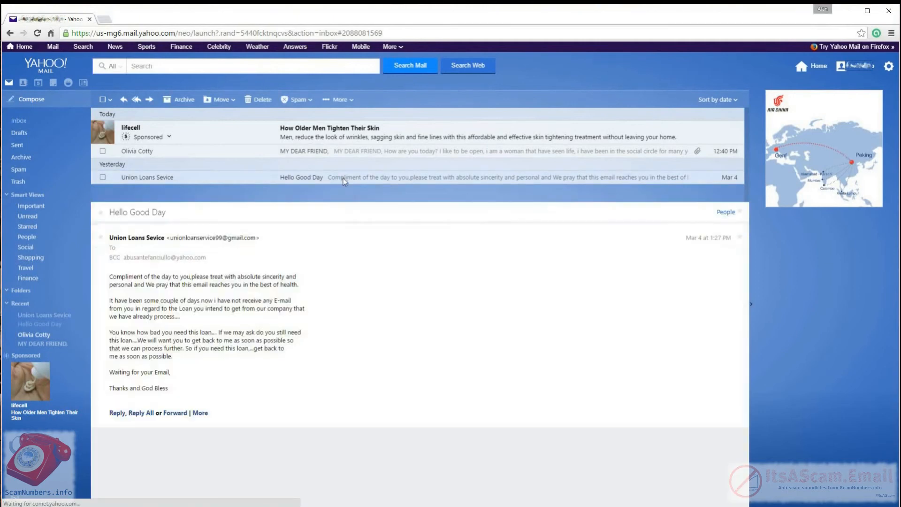
{"action": "mouse_move", "coordinate": [339, 99]}
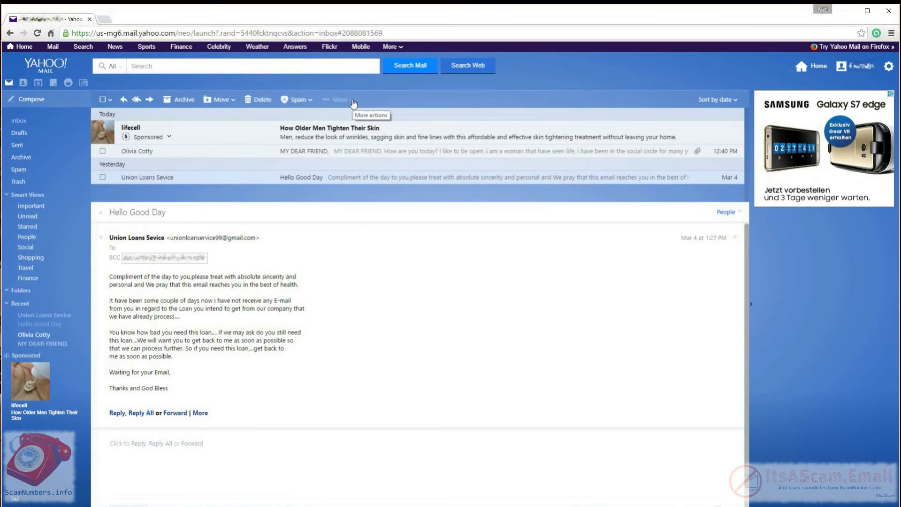
Show the full header of the Hello Good Day email via More > View Full Header.
{"action": "left_click", "coordinate": [338, 99]}
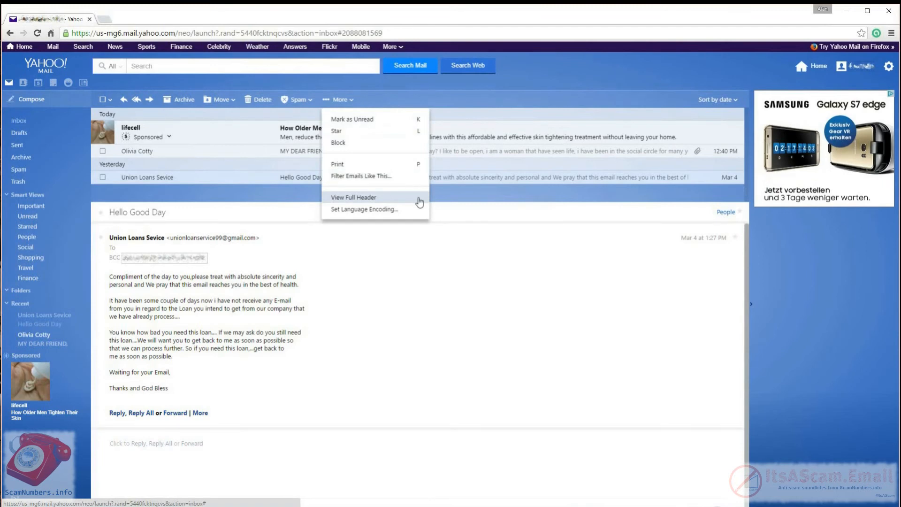
{"action": "left_click", "coordinate": [353, 197]}
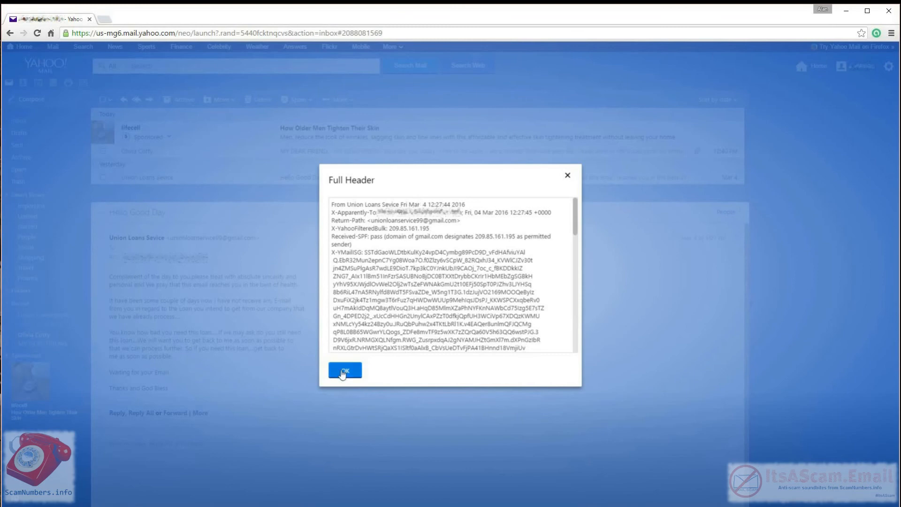
Dismiss the Full Header pop-up with OK to return to the Union Loans Sevice email.
{"action": "left_click", "coordinate": [344, 369]}
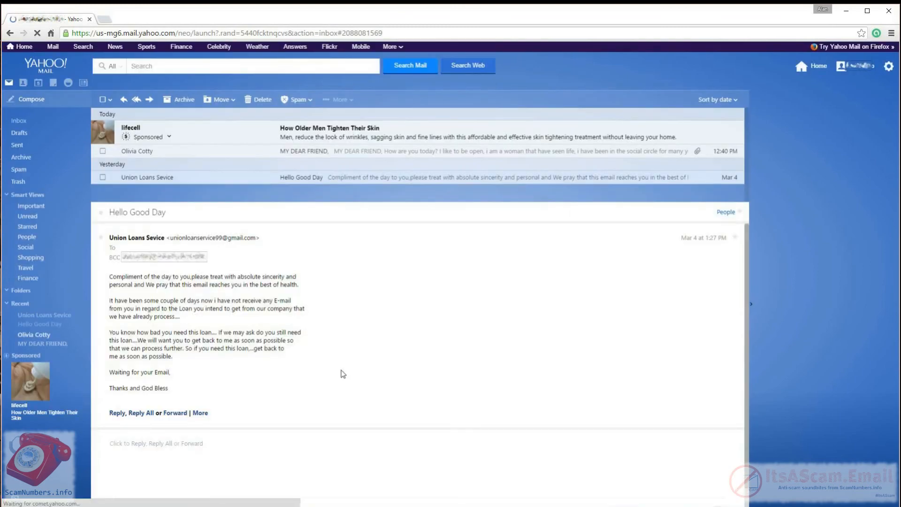